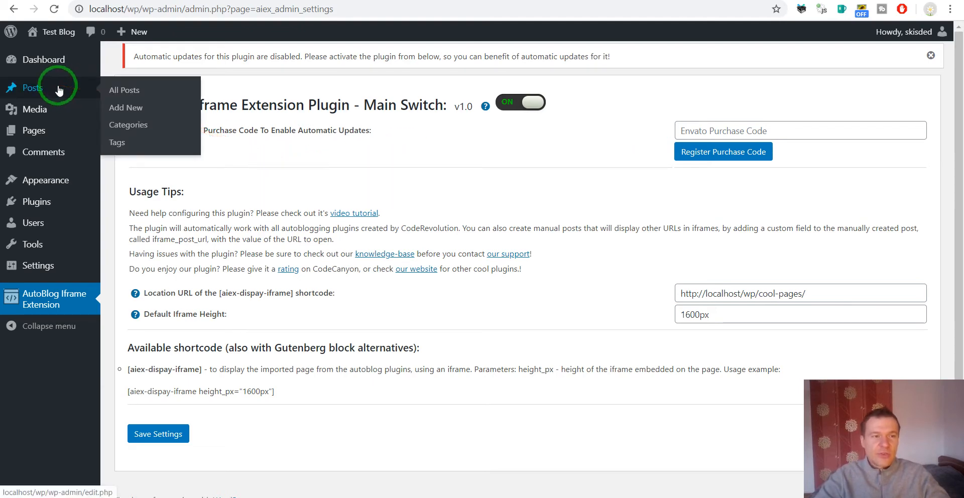
- Go to All Posts and start a new blank post
left_click(124, 90)
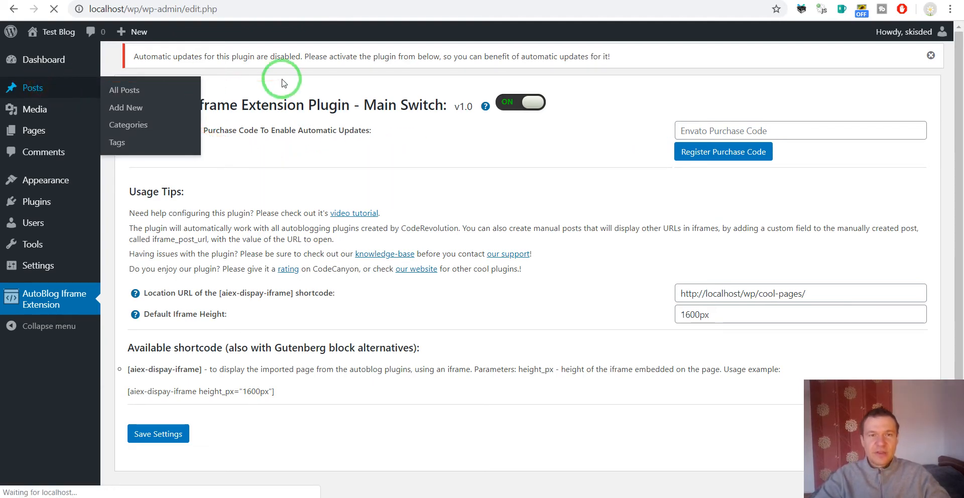
left_click(124, 90)
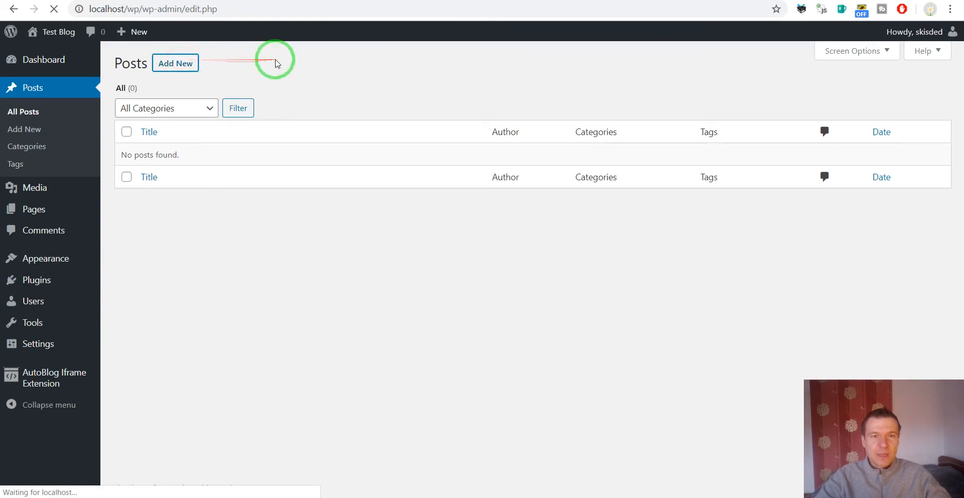
left_click(174, 63)
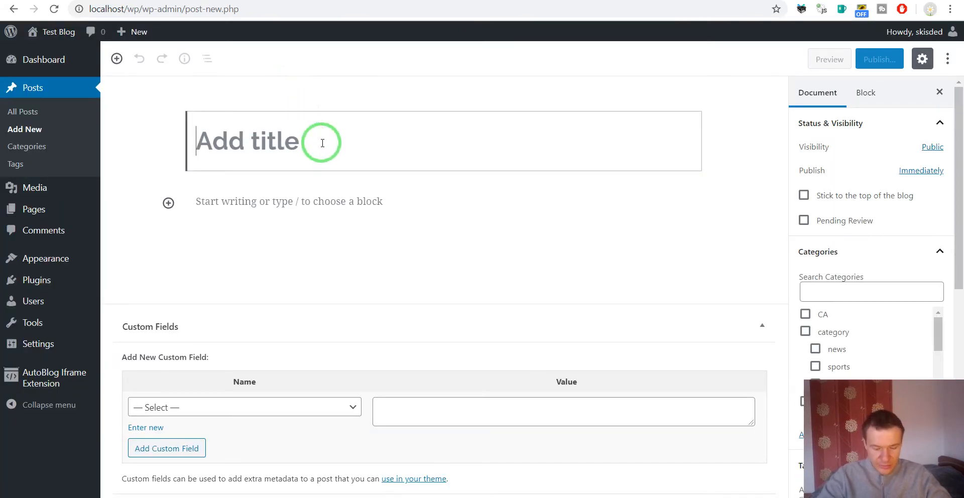
- Title the post 'Multi iframe post' and write 'content' as its body paragraph
type("Multi")
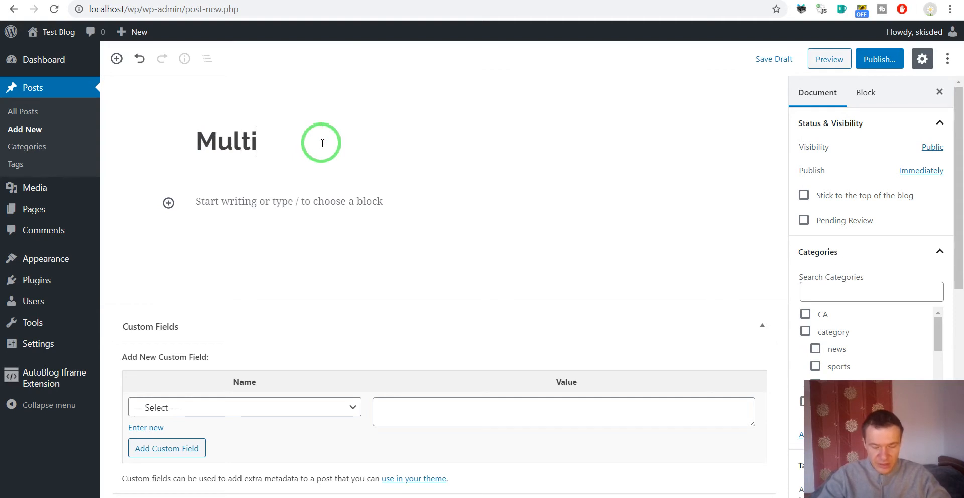
type("iframe")
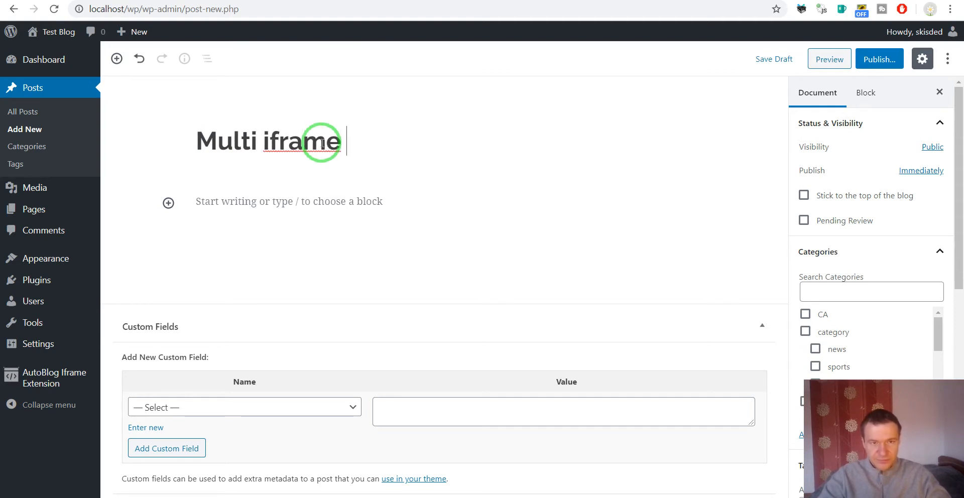
type("post")
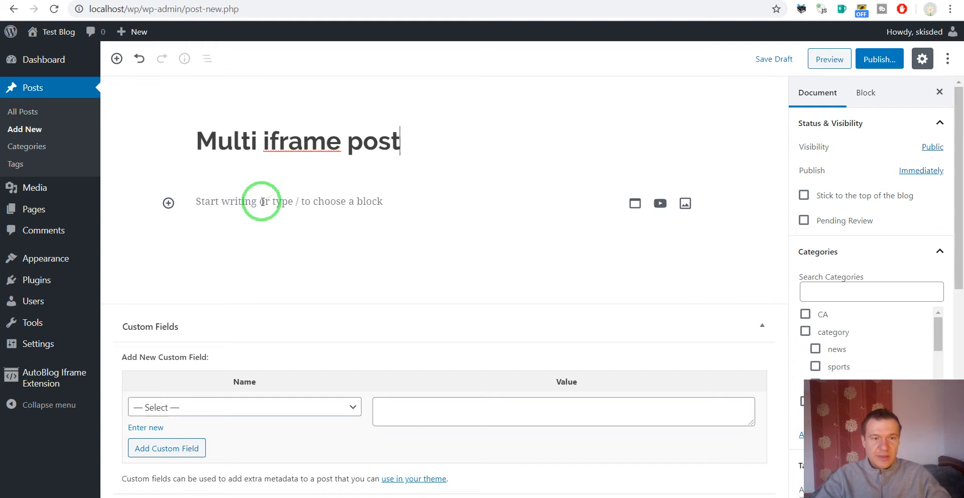
type("co")
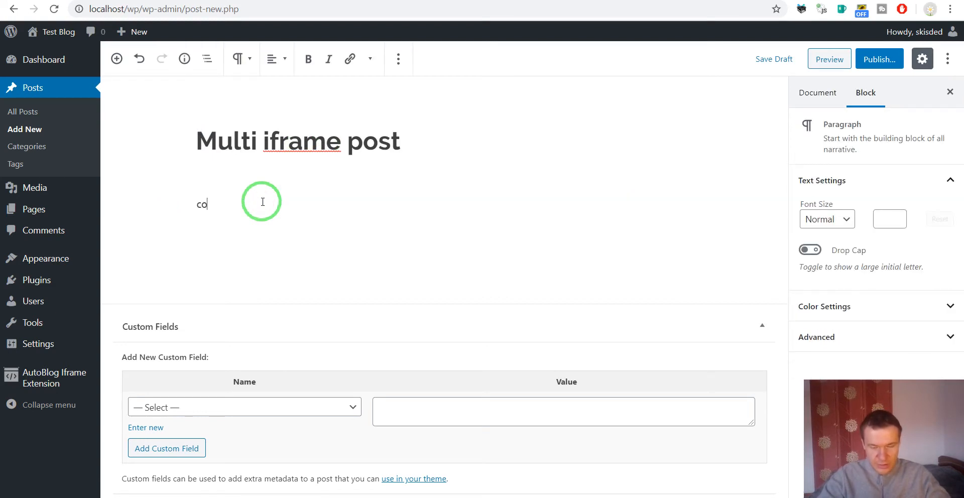
type("ntent")
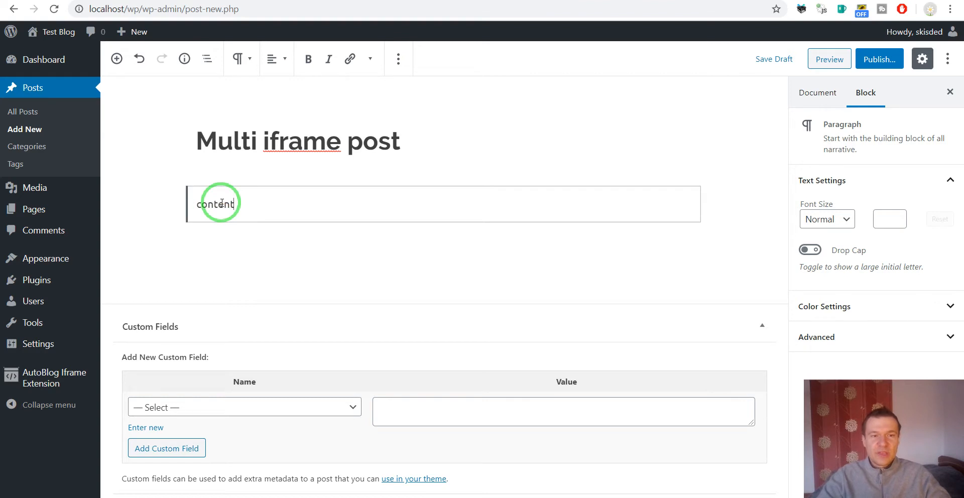
left_click(818, 92)
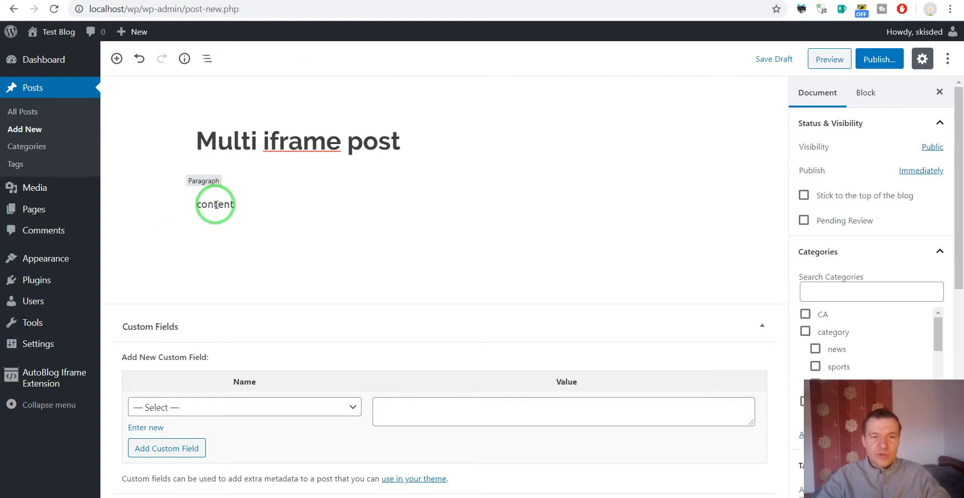
mouse_move(315, 197)
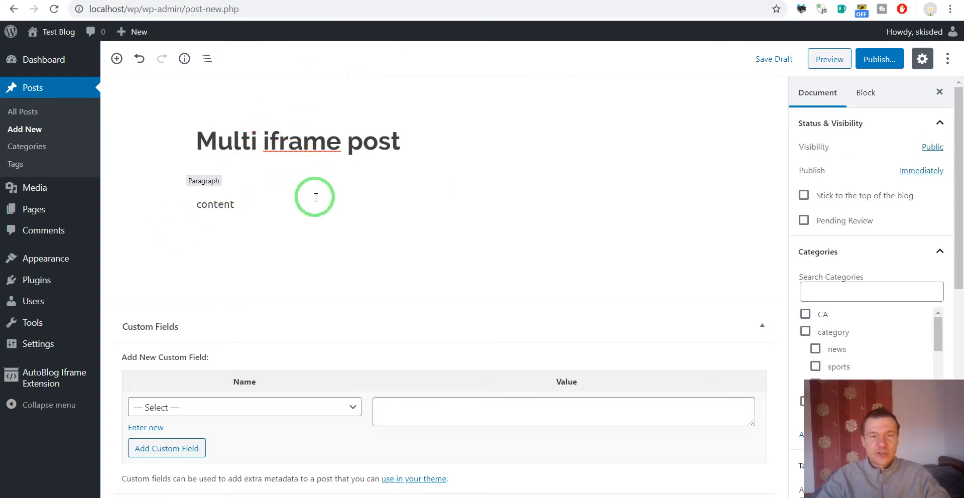
mouse_move(229, 295)
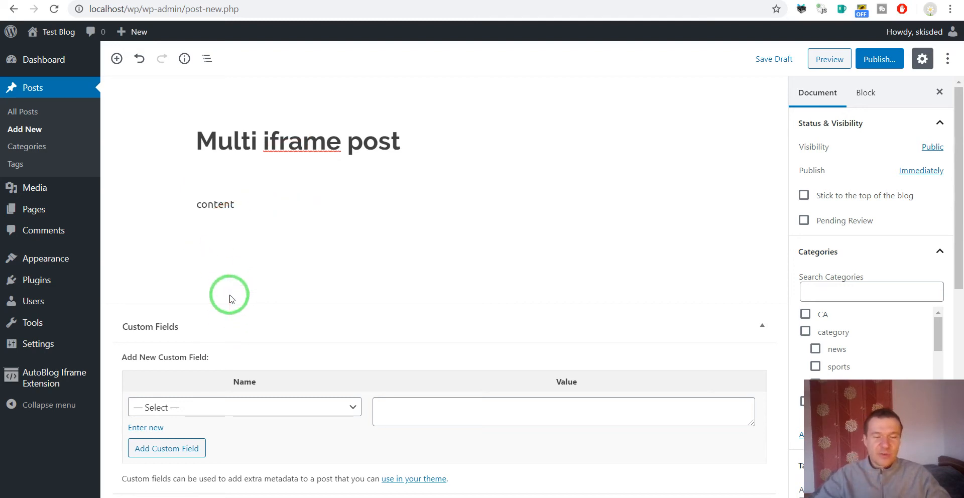
- Switch the Custom Fields box to entering a new field name
left_click(146, 428)
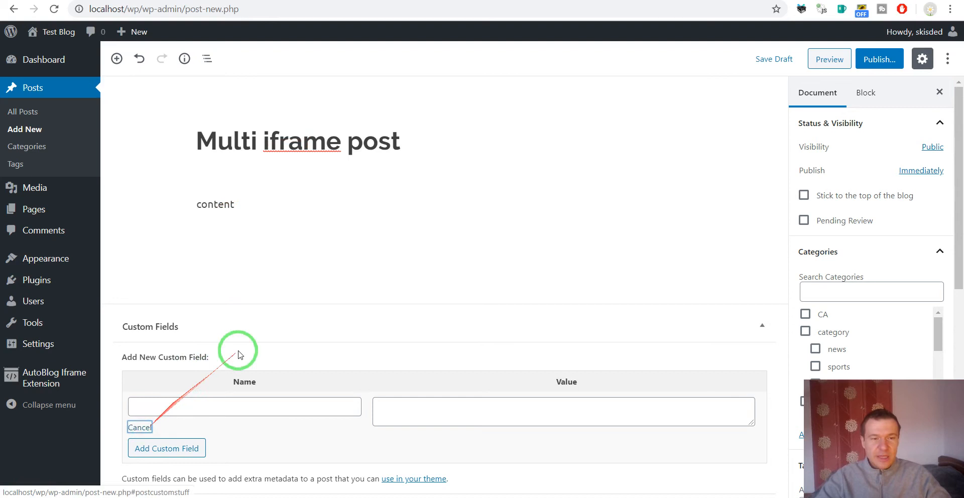
mouse_move(265, 288)
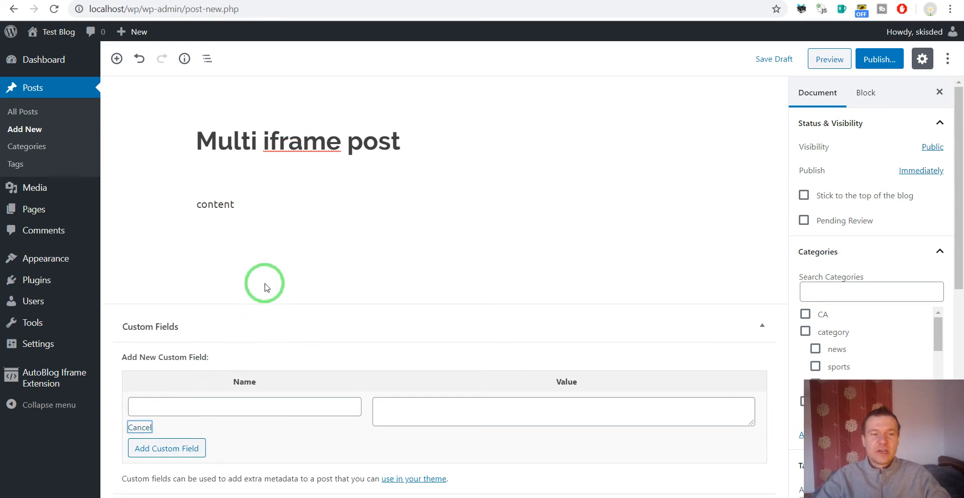
mouse_move(199, 351)
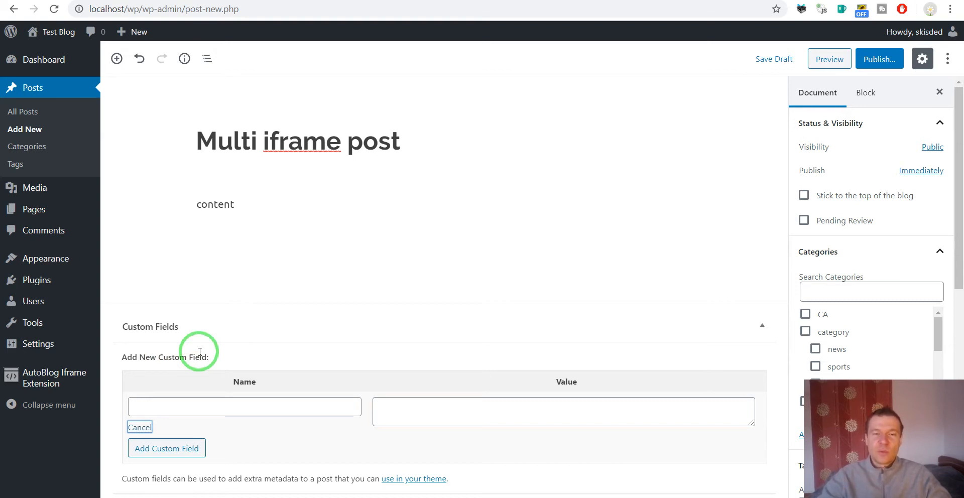
mouse_move(320, 279)
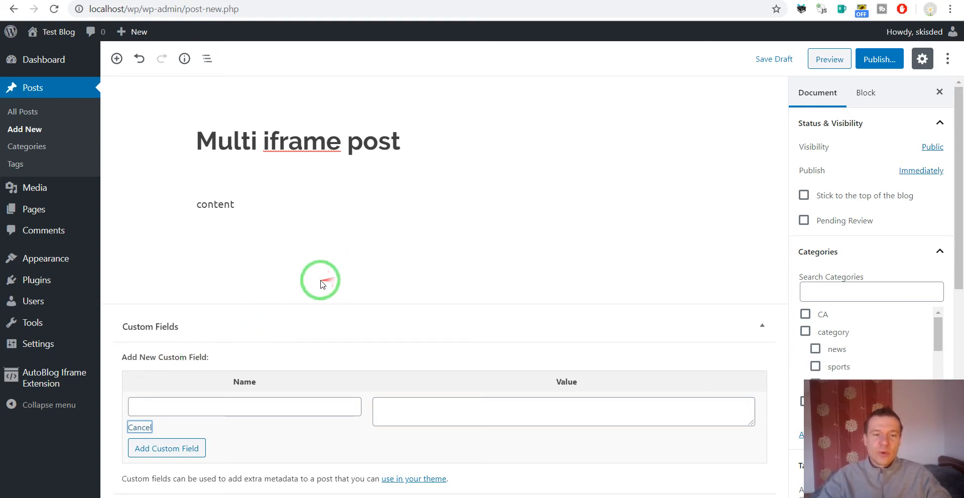
mouse_move(872, 208)
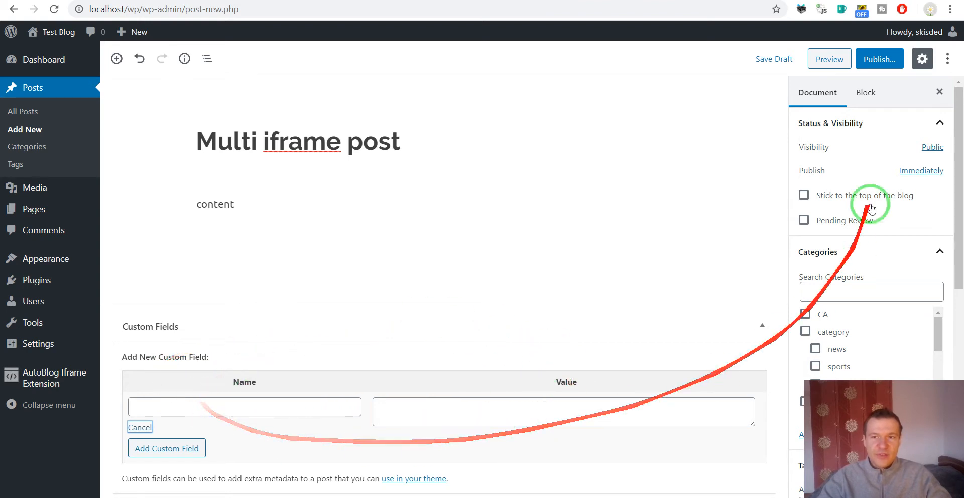
mouse_move(948, 59)
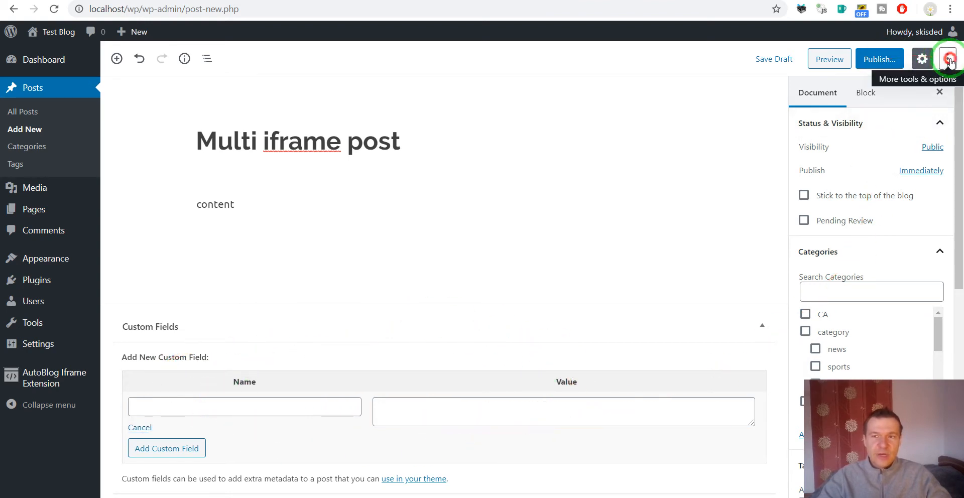
left_click(949, 58)
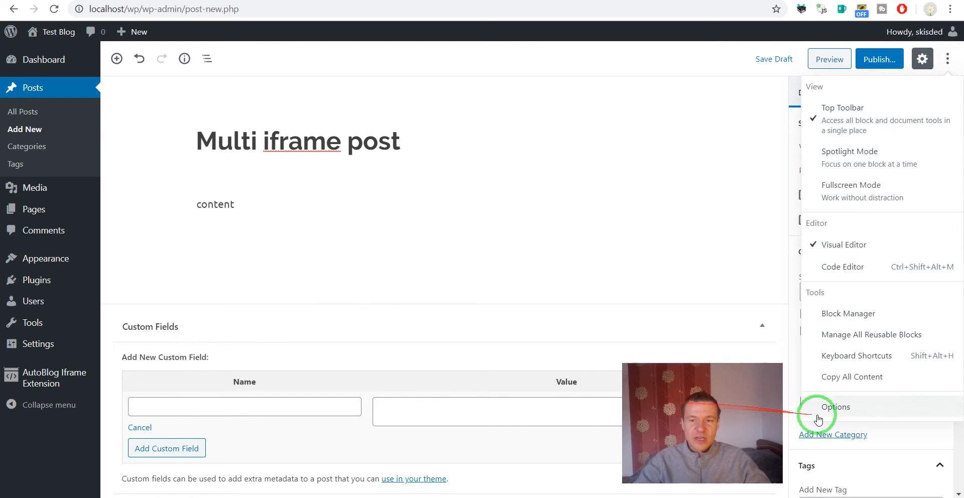
left_click(835, 407)
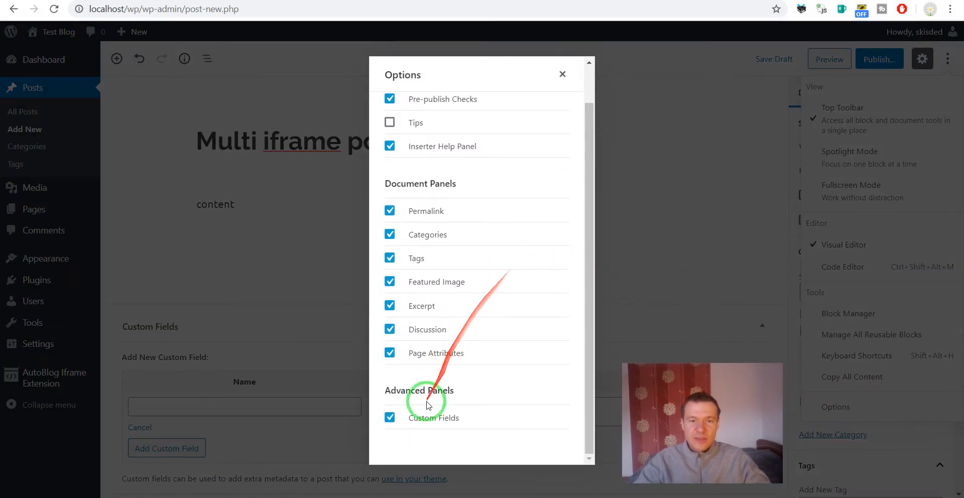
mouse_move(486, 404)
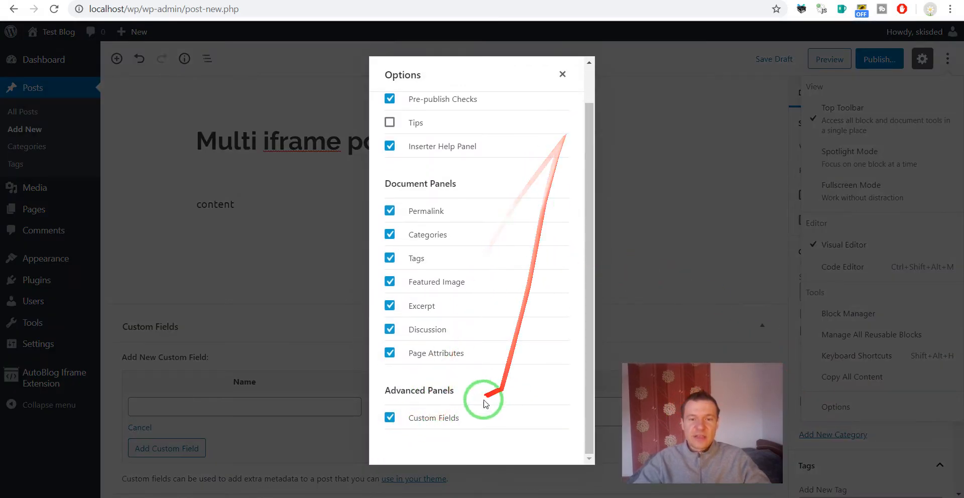
left_click(391, 417)
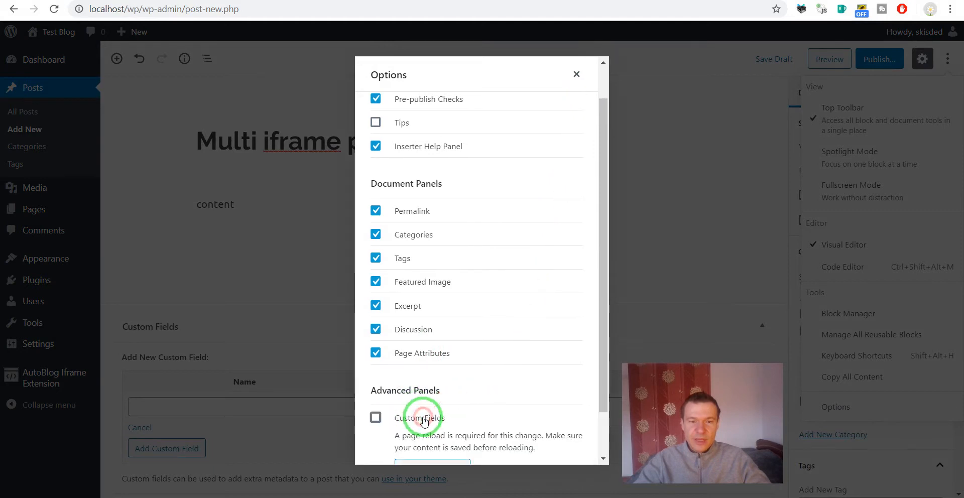
left_click(375, 418)
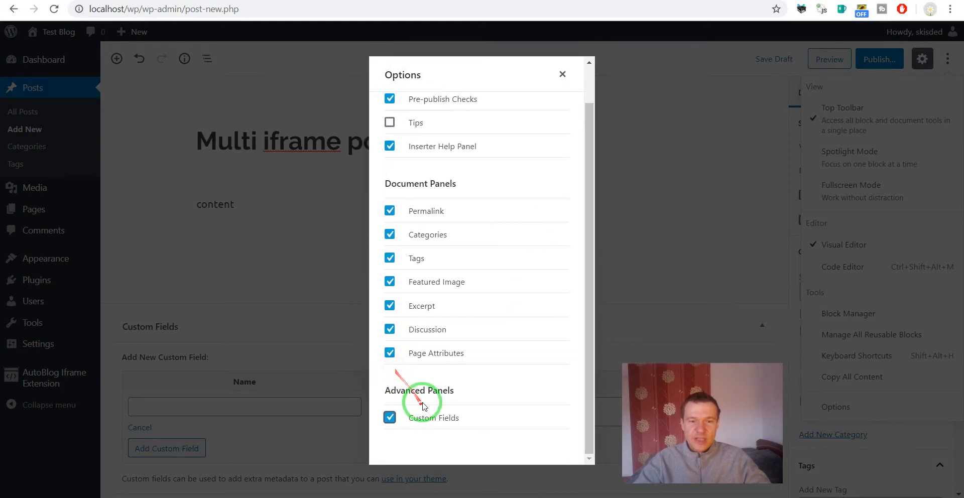
left_click(389, 418)
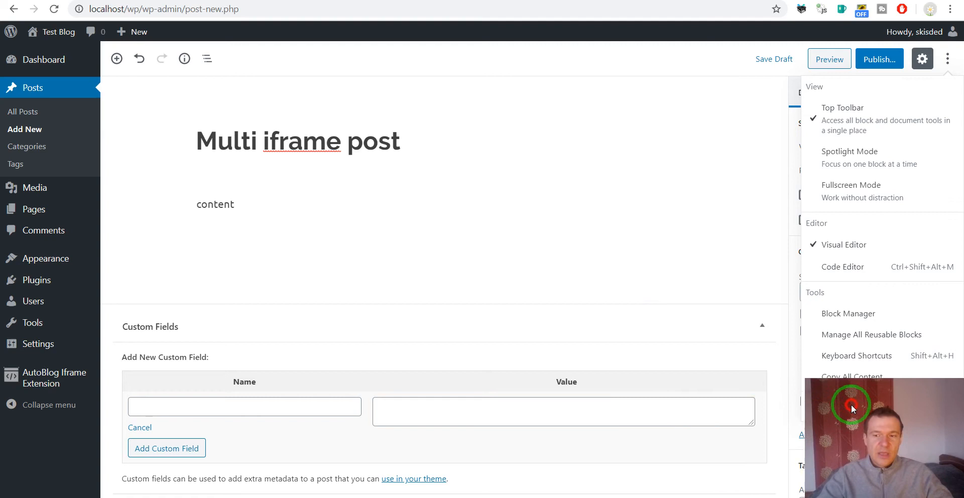
mouse_move(411, 232)
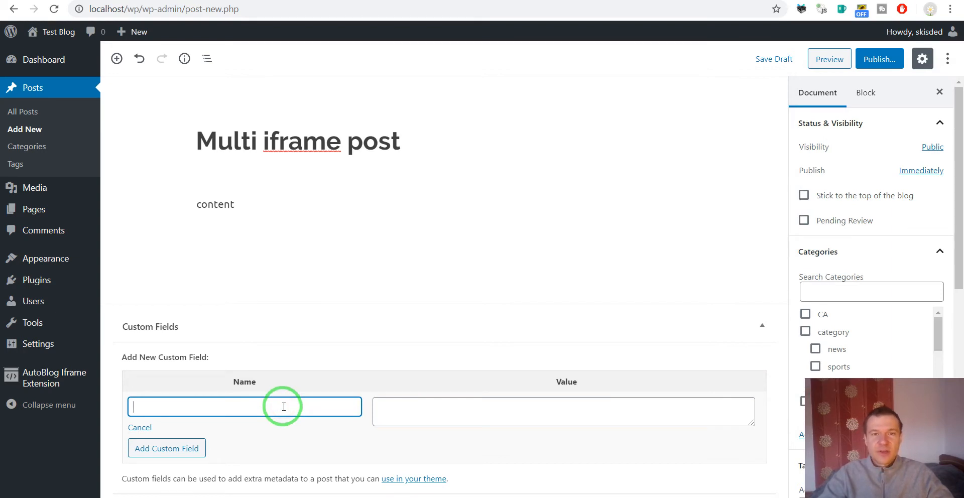
- Name the new custom field iframe1_post_url
type("iframe")
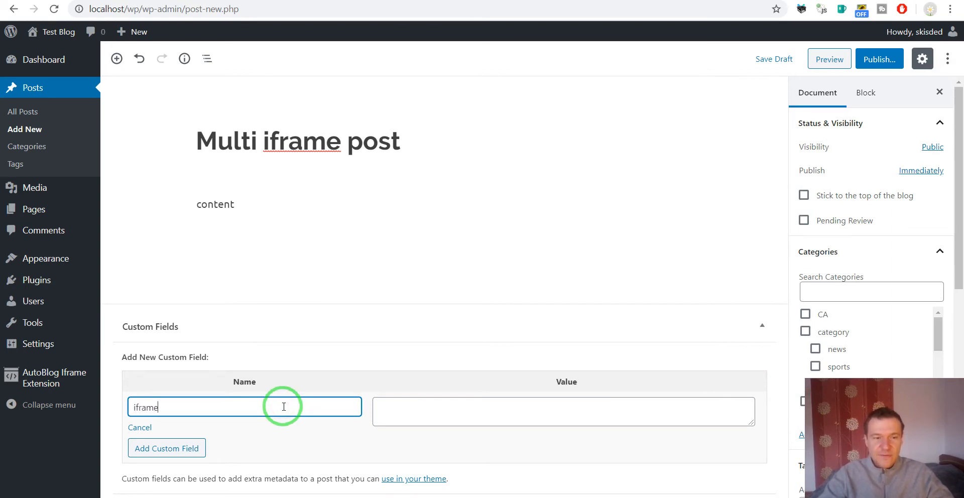
type("1_")
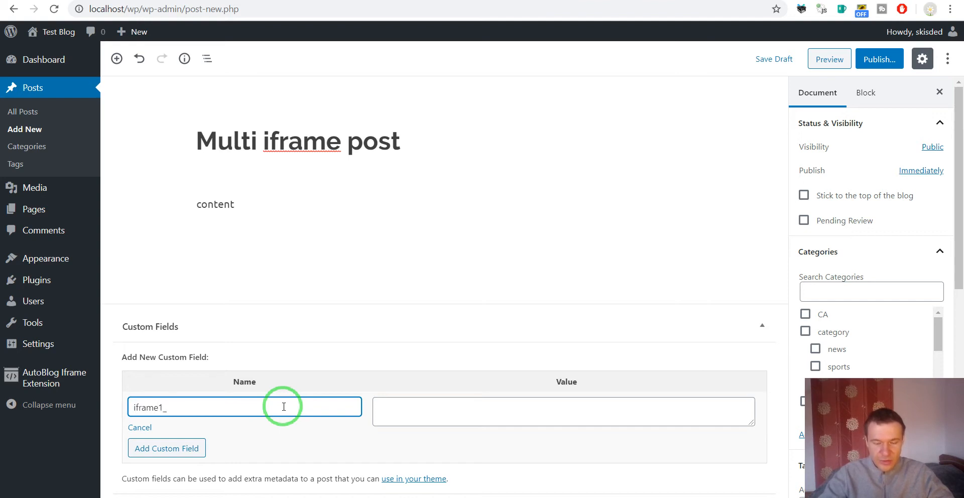
type("post_url")
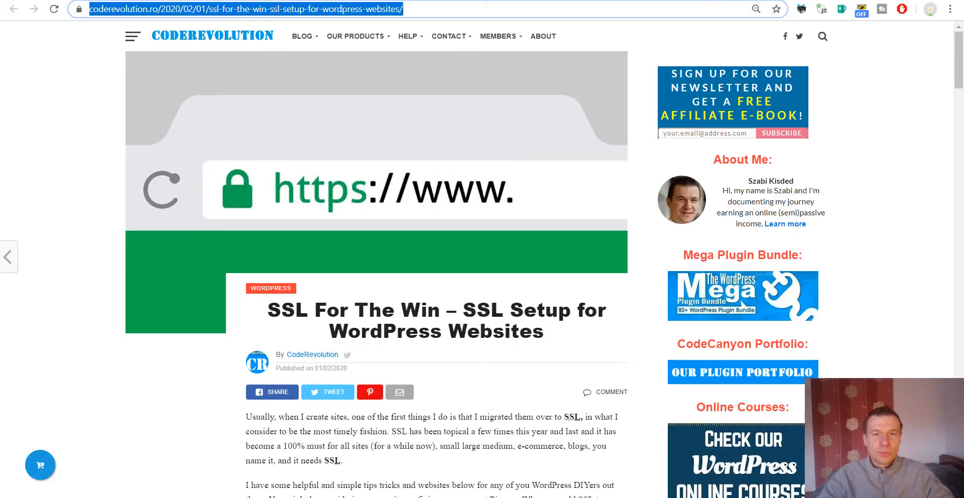
- Add custom field iframe1_post_url with the SSL For The Win article URL as its value
left_click(50, 193)
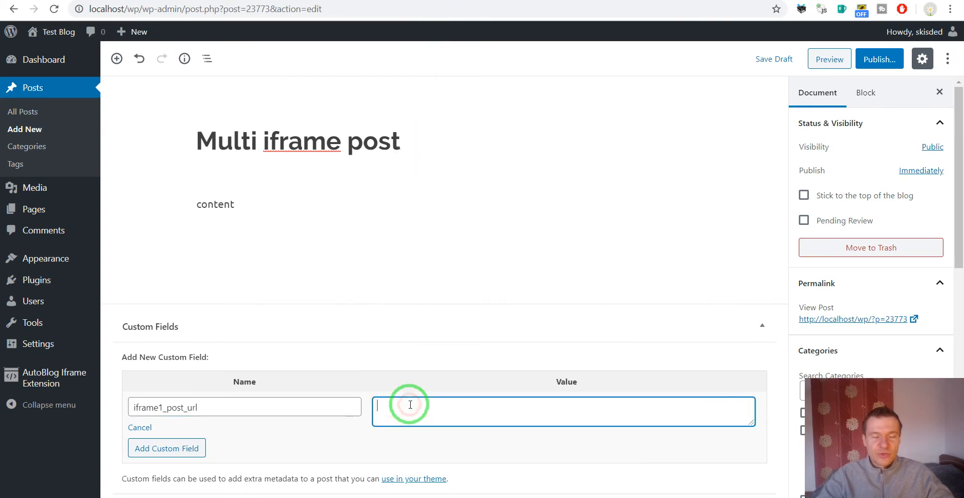
type("https://coderevolution.ro/2020/02/01/ssl-for-the-win-ssl-setup-for-wordpress-websites/")
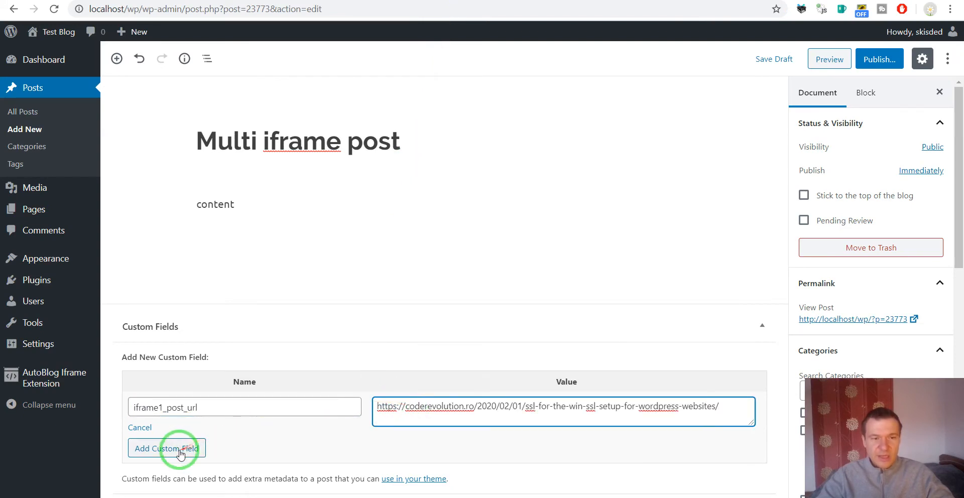
left_click(166, 448)
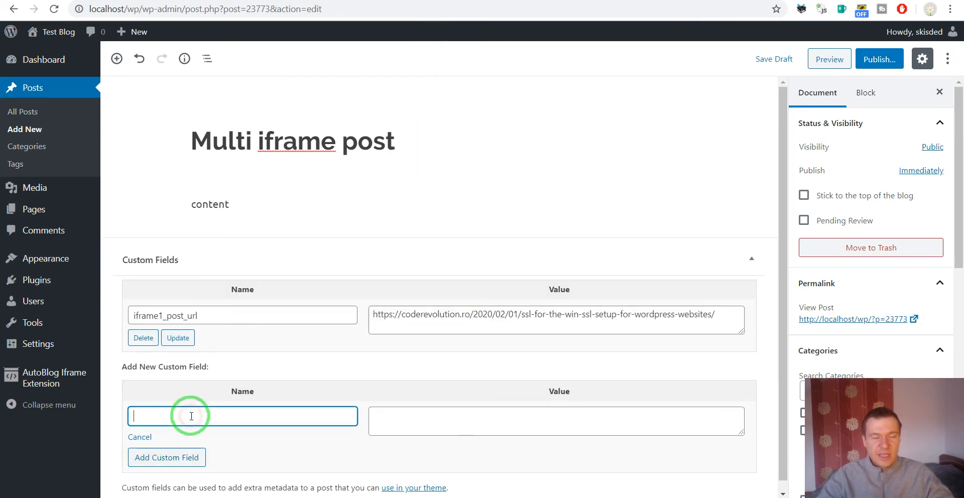
- Add custom field iframe2_post_url with the 18 Feminine WordPress Themes article URL
type("if")
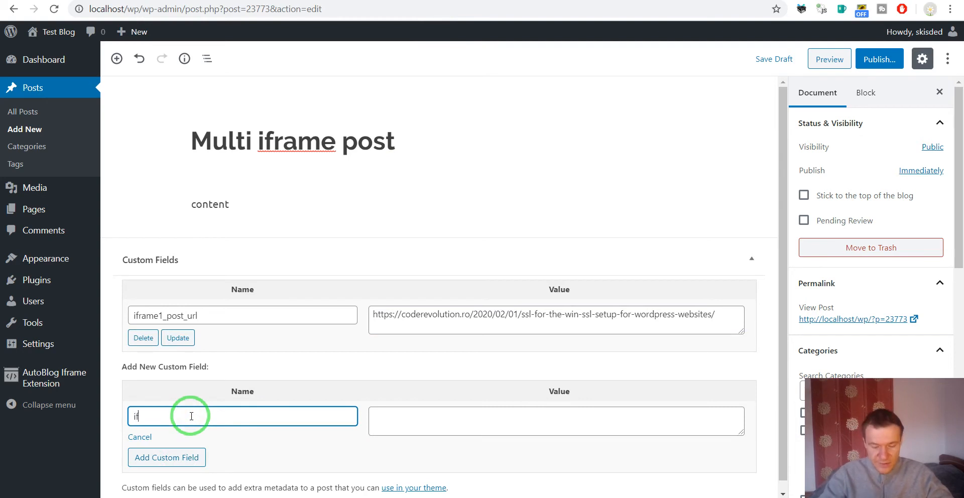
type("frame2_p")
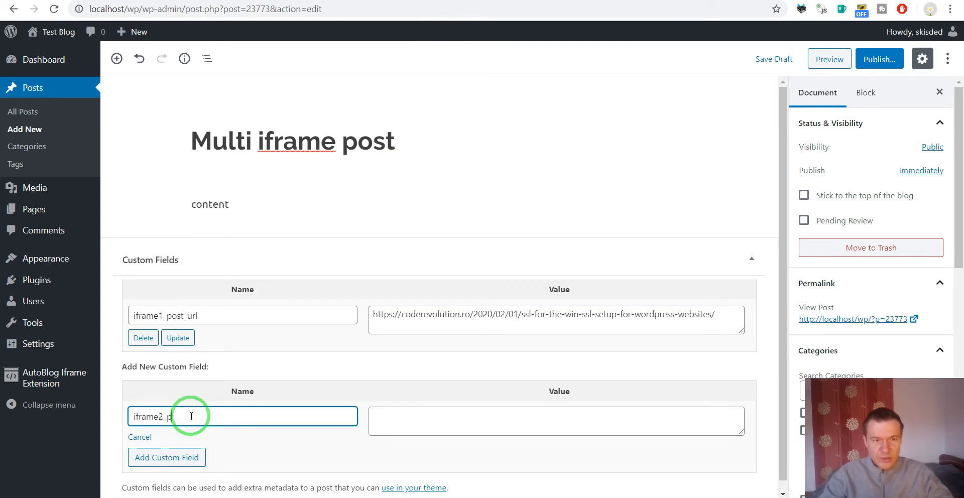
type("ost_url")
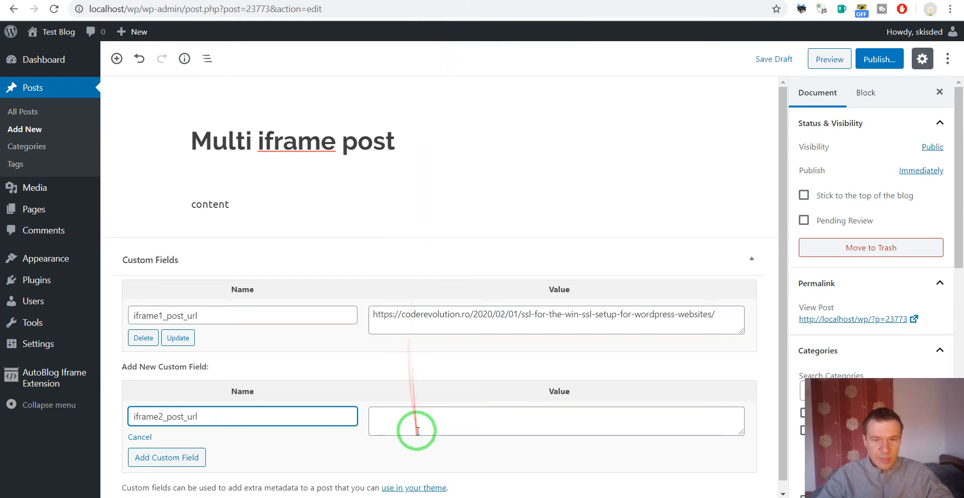
type("https://coderevolution.ro/2020/01/27/18-feminine-wordpress-themes-for-creative-stylish-elegant-sites/")
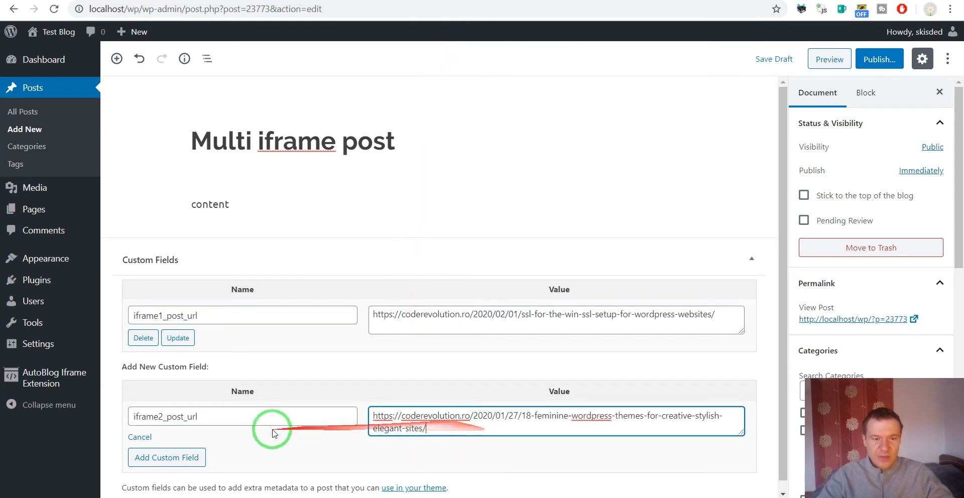
left_click(166, 457)
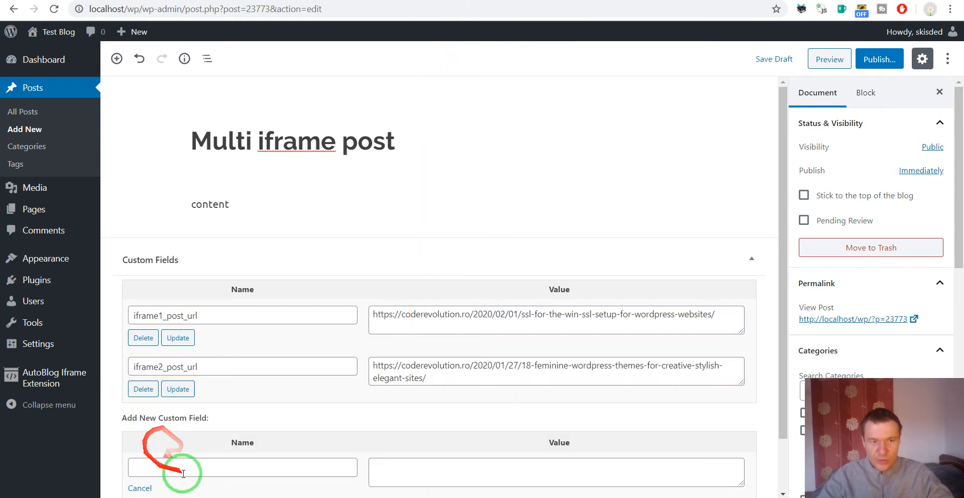
- Publish Multi iframe post and visit the public blog homepage
scroll("down", 3)
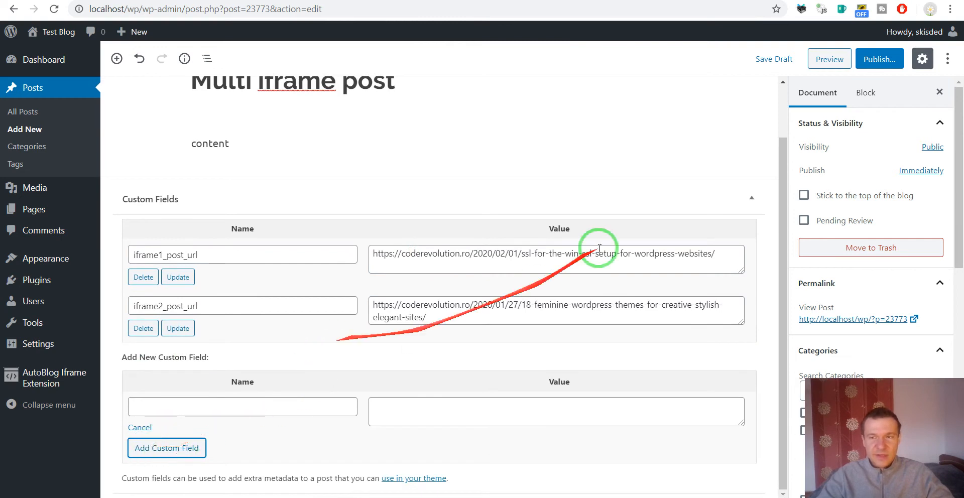
left_click(879, 58)
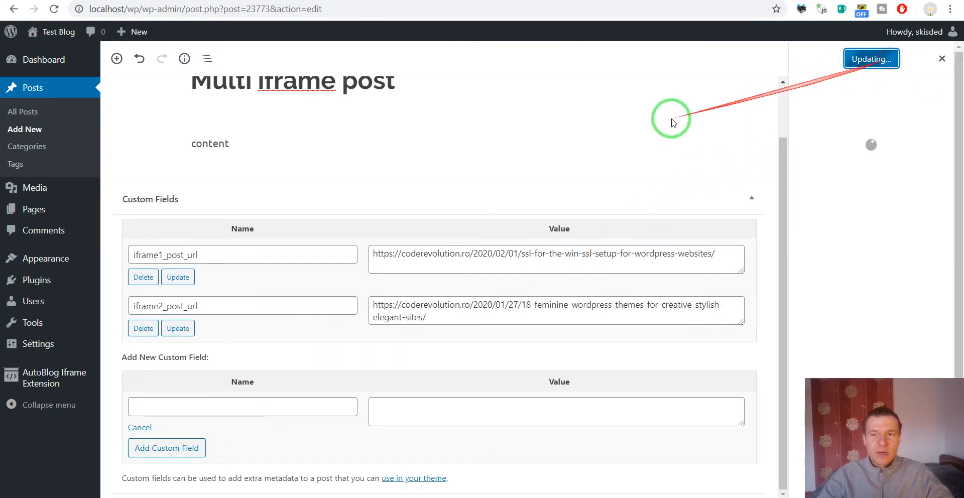
left_click(870, 58)
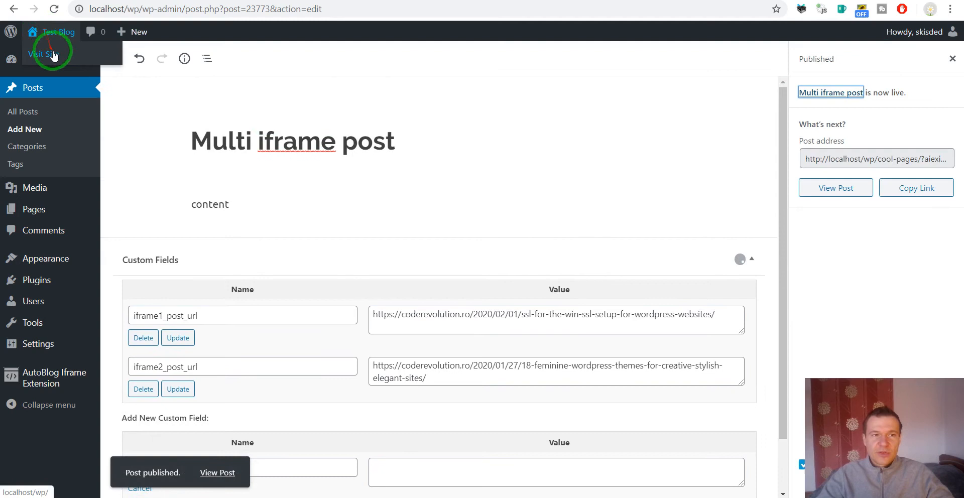
left_click(42, 54)
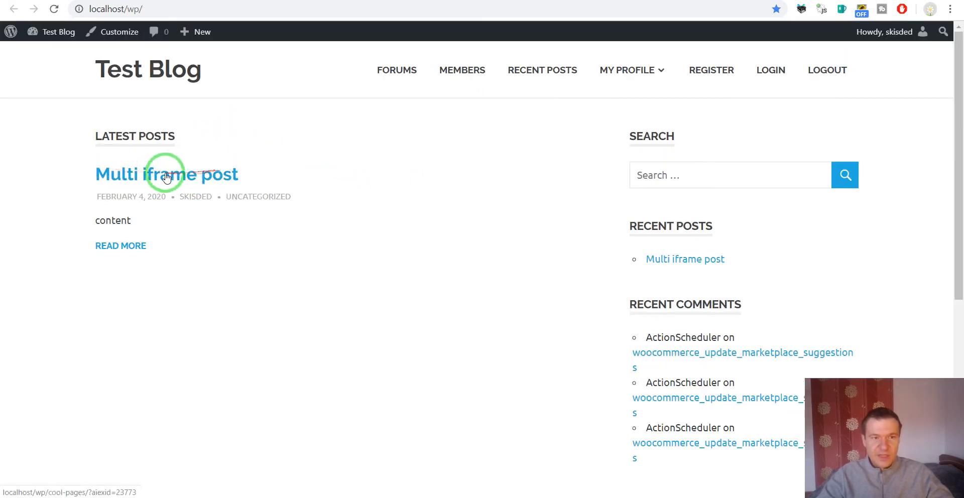
- View the published post with both embedded articles, then return to its editor
left_click(167, 175)
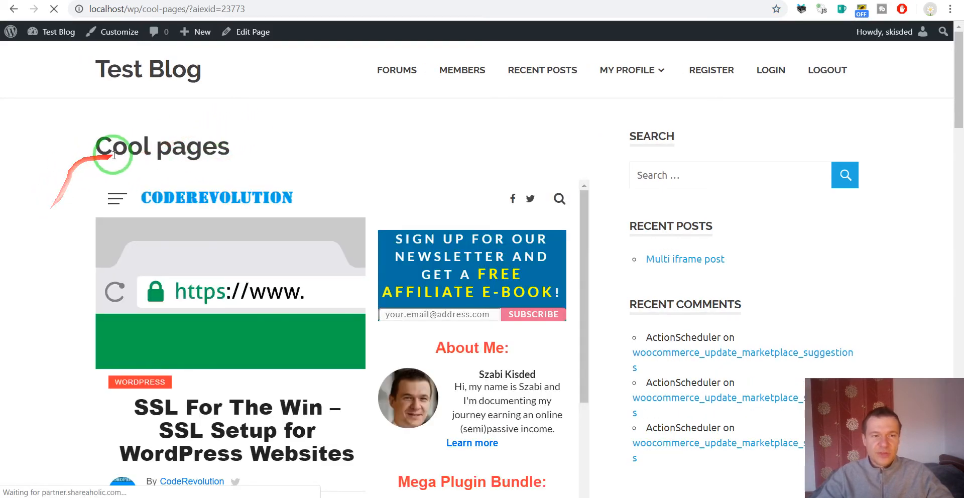
scroll("down", 3)
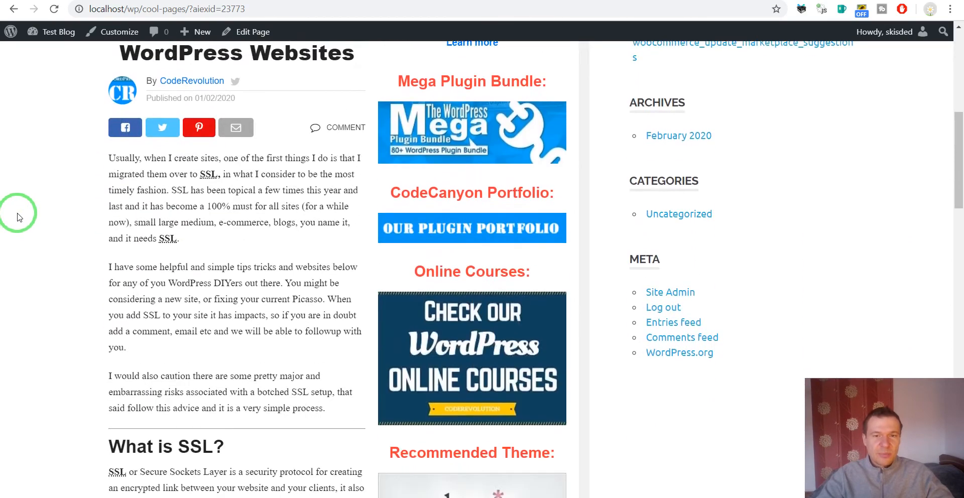
scroll("down", 3)
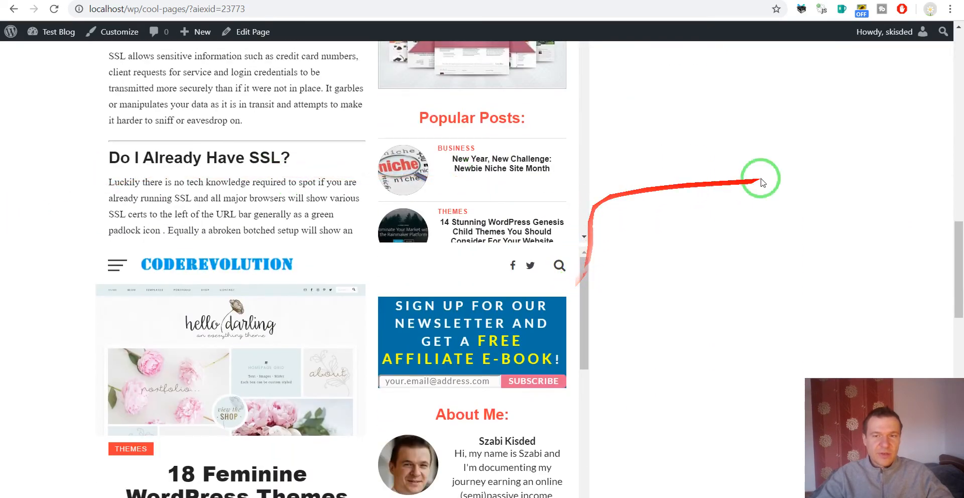
scroll("up", 3)
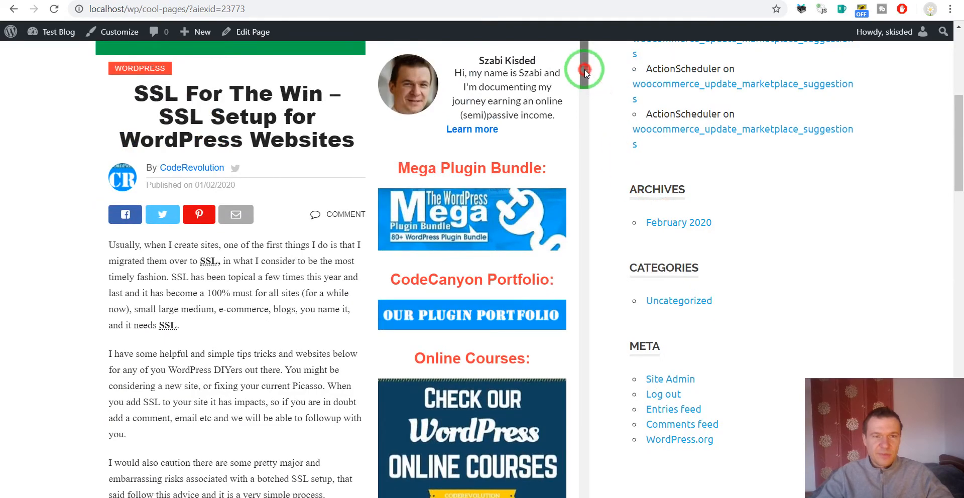
scroll("down", 3)
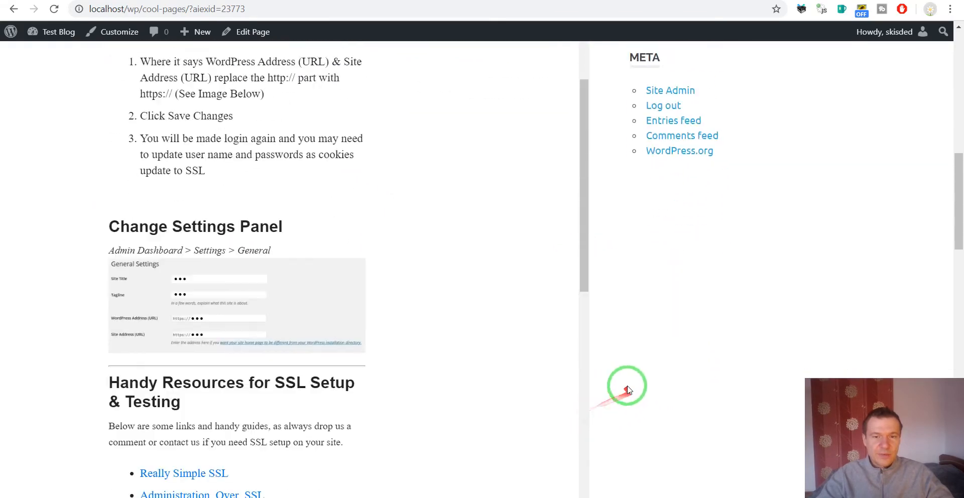
scroll("down", 3)
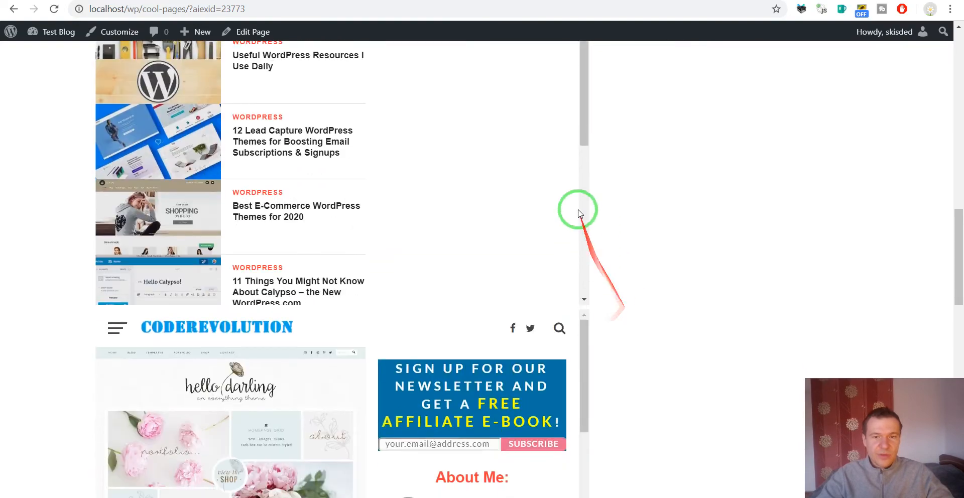
scroll("down", 3)
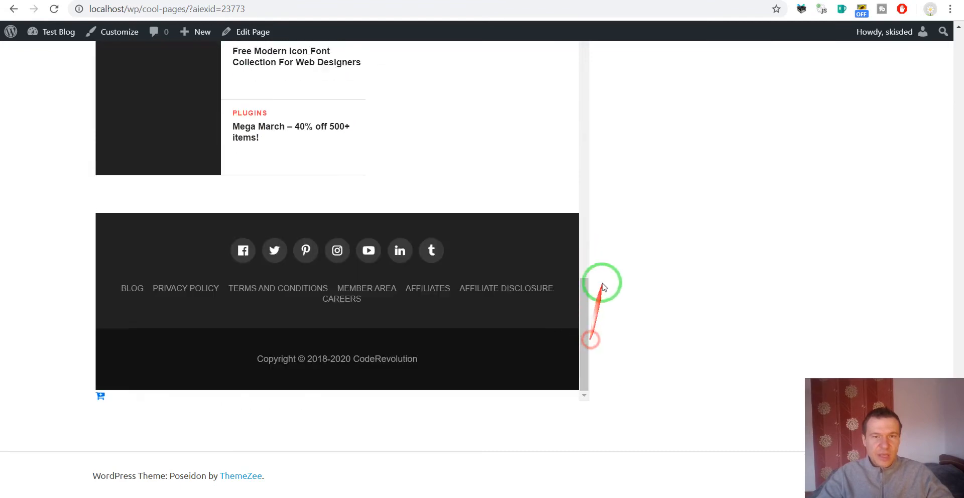
left_click(252, 31)
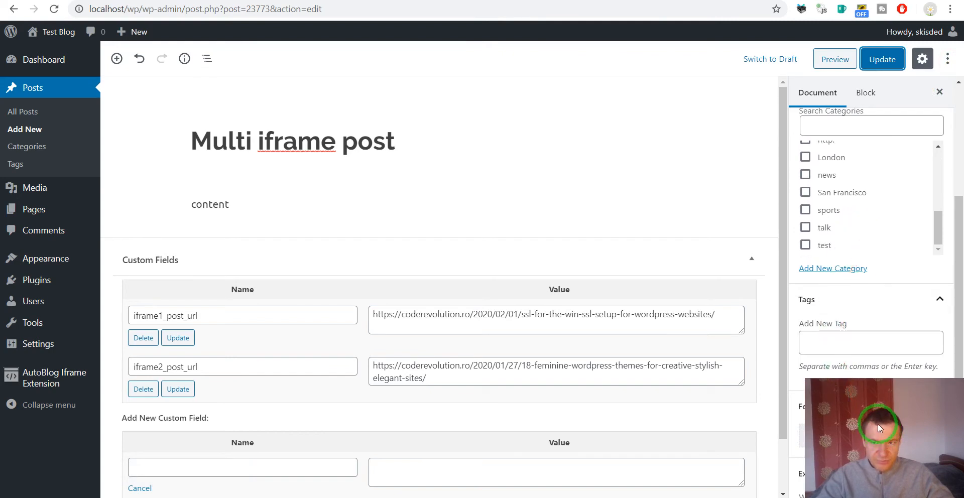
- Set the post's template to Full-width Layout and update the post
scroll("up", 3)
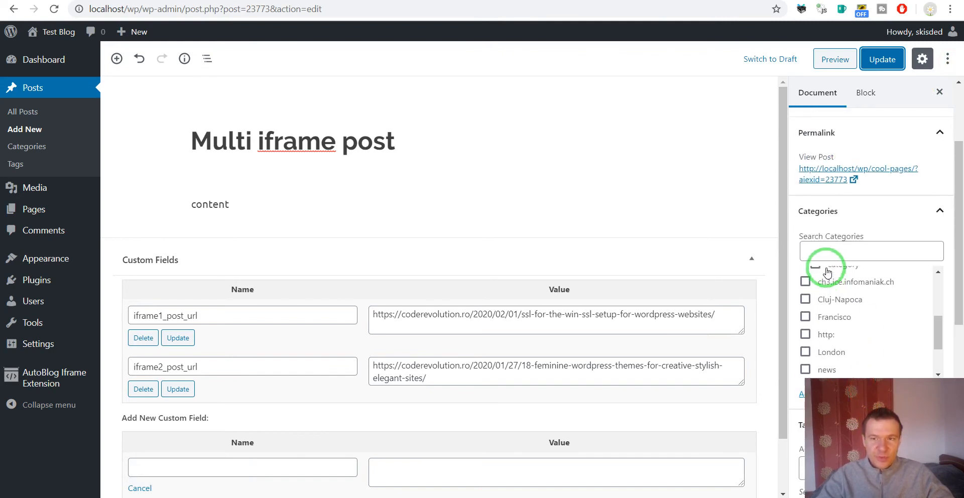
scroll("up", 3)
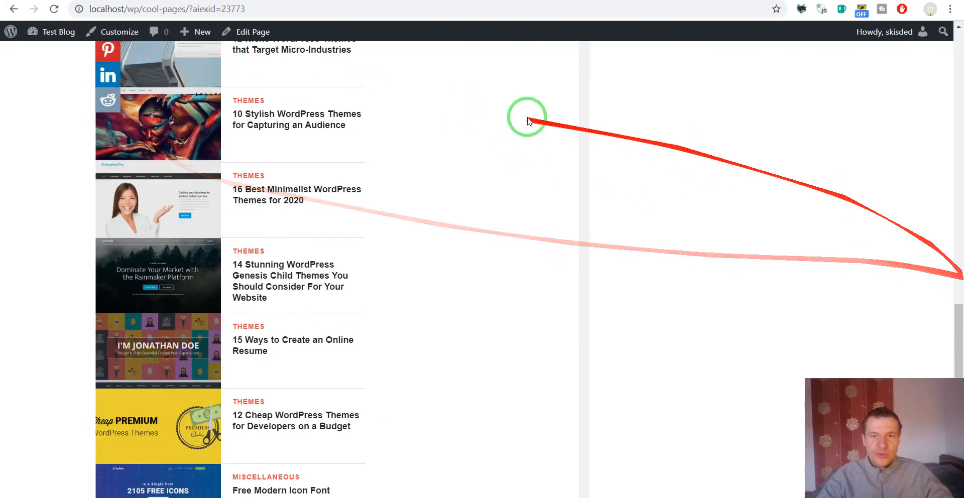
left_click(253, 31)
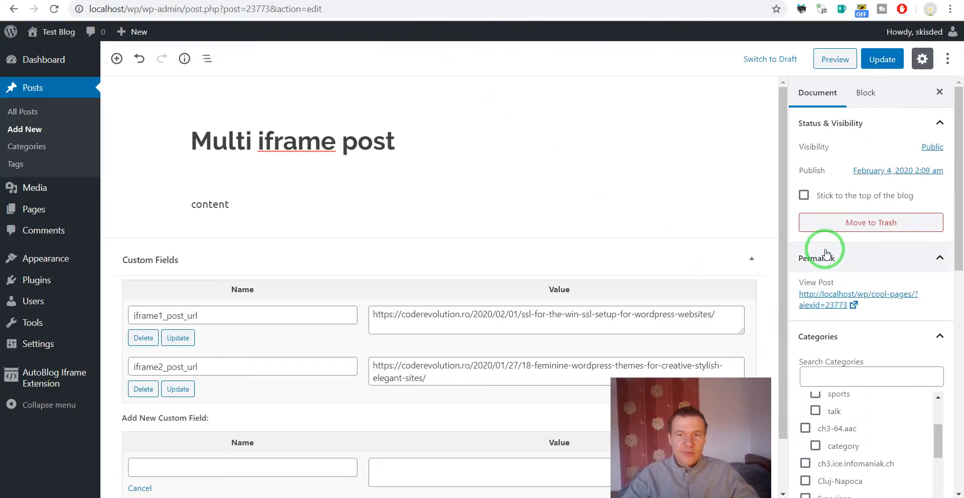
scroll("down", 3)
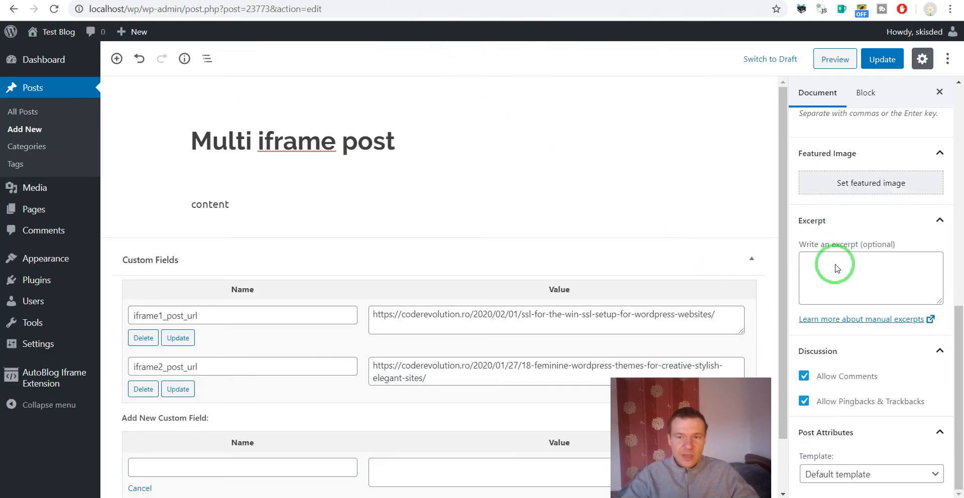
mouse_move(836, 474)
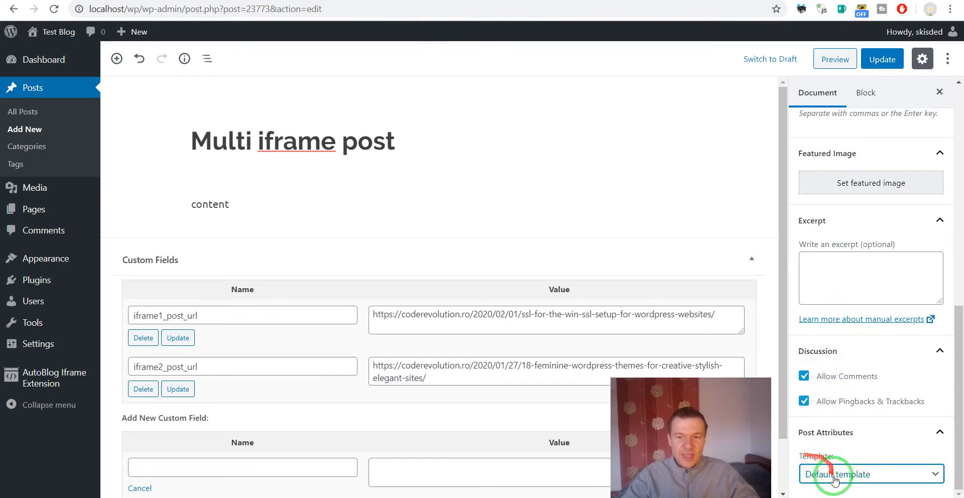
left_click(871, 474)
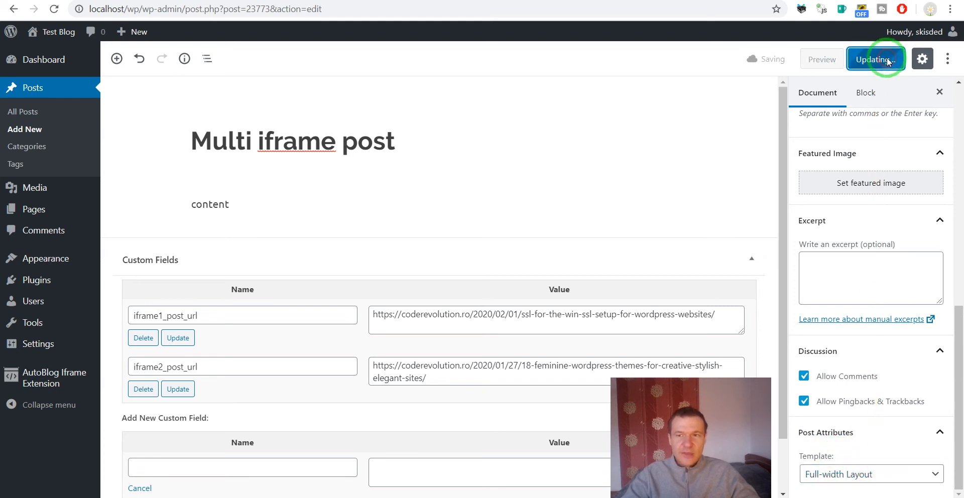
left_click(876, 59)
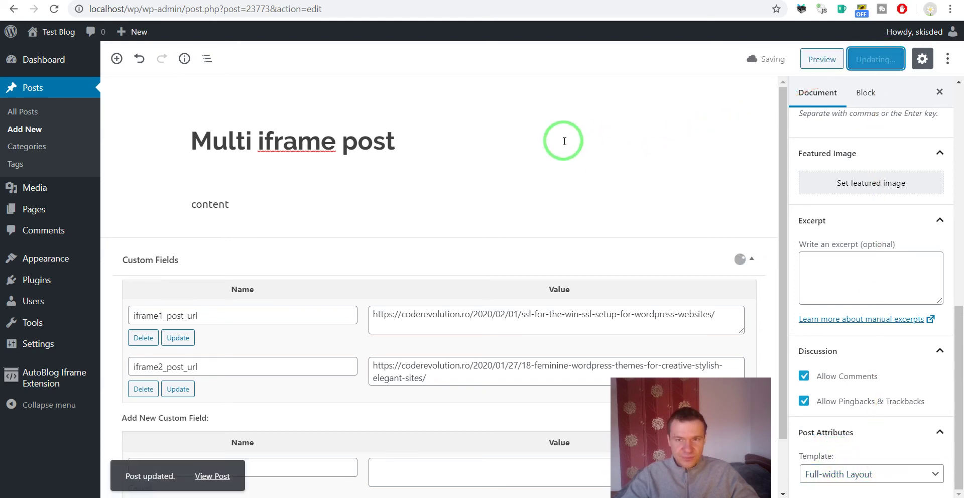
- View the updated post on the site and return to the editor
left_click(212, 476)
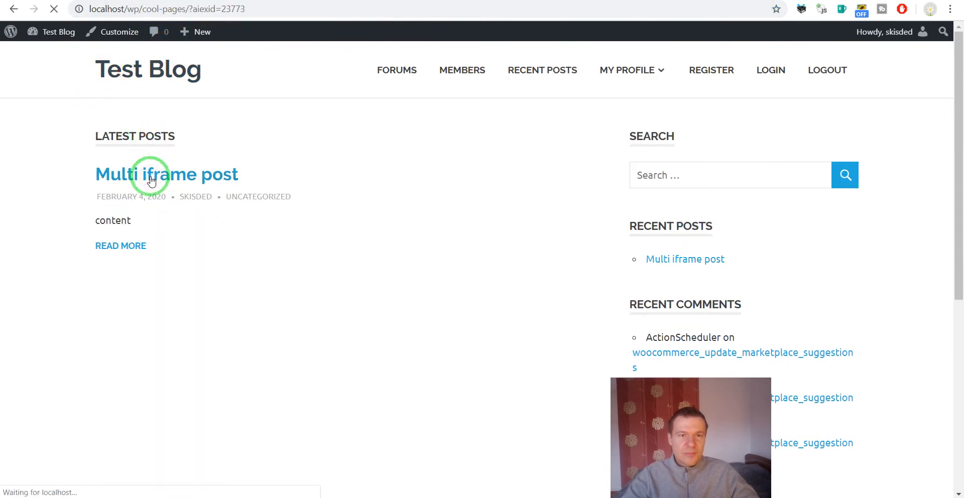
left_click(152, 181)
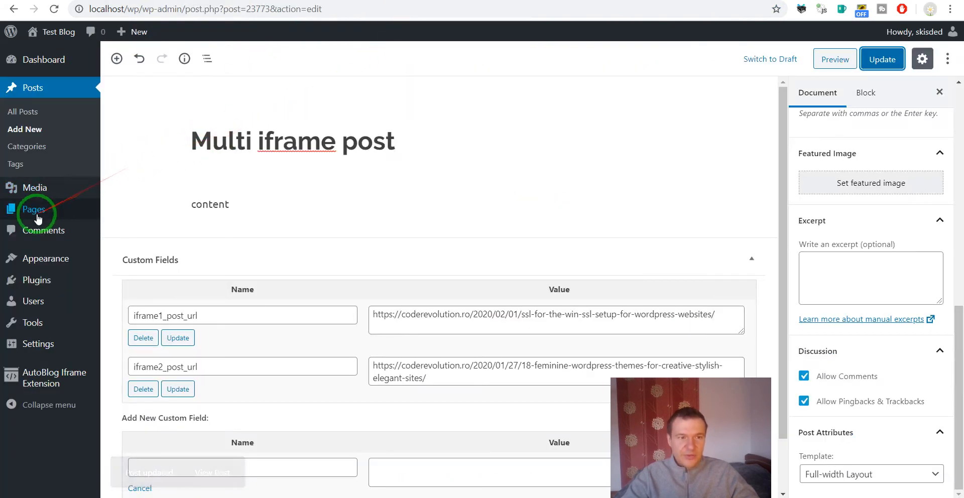
- Set the Cool pages page template to Full-width Layout and save it
left_click(33, 209)
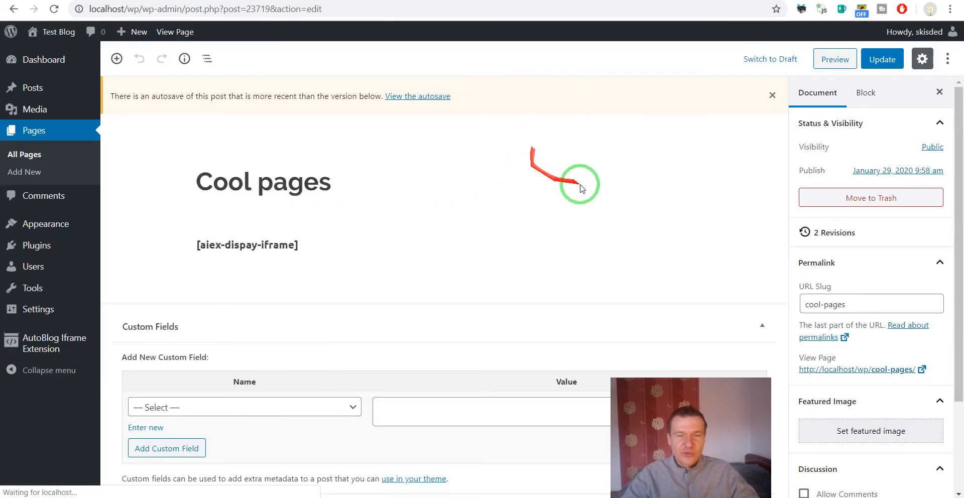
scroll("down", 3)
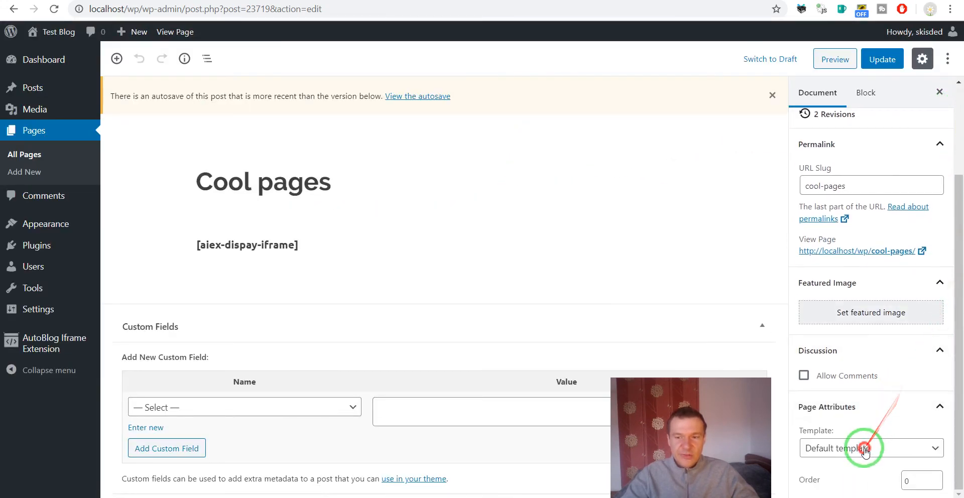
left_click(871, 448)
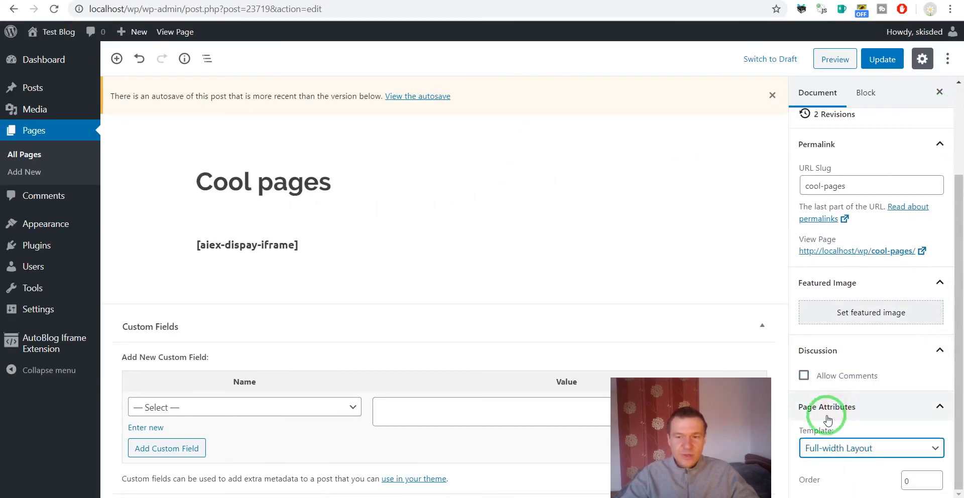
left_click(882, 59)
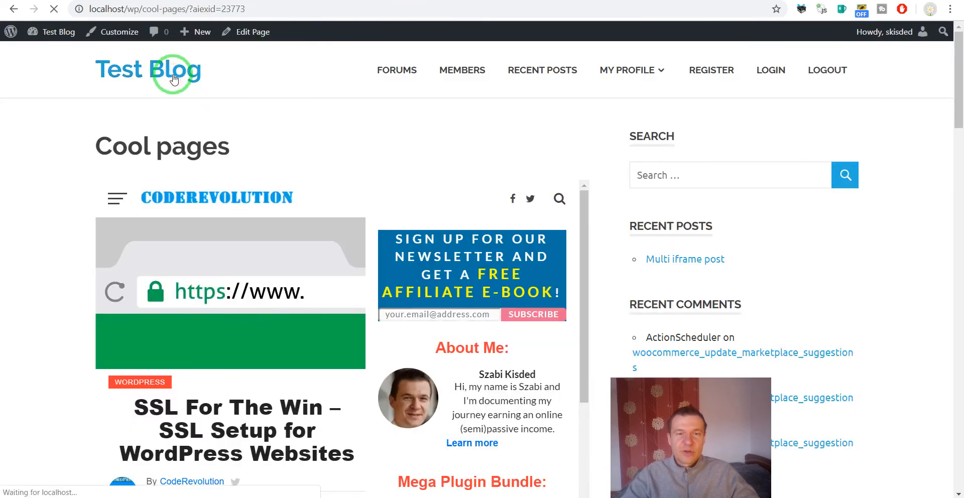
- View the Multi iframe post on the site with both embedded articles, then return to its editor
left_click(147, 70)
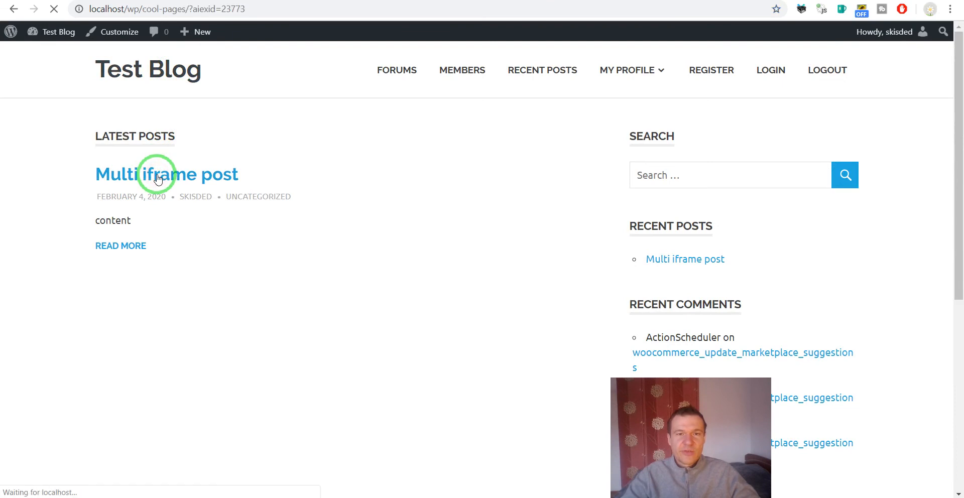
left_click(166, 175)
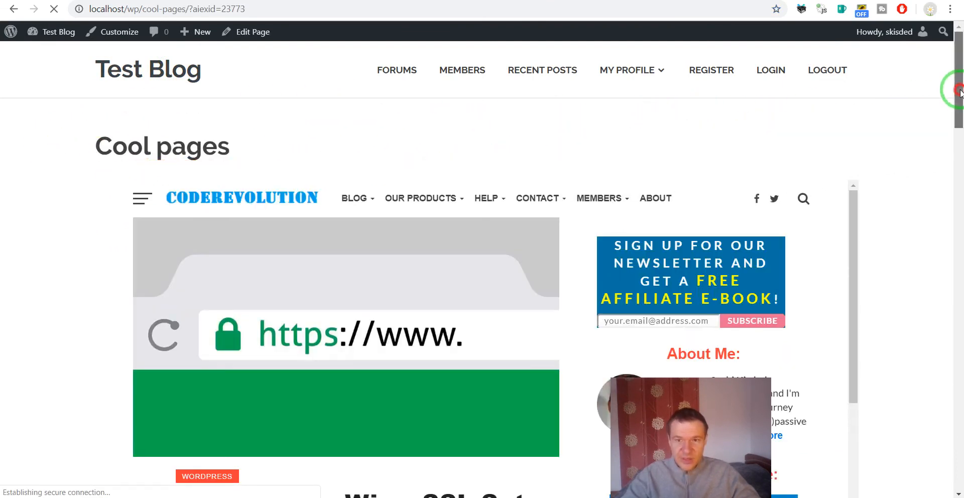
scroll("down", 3)
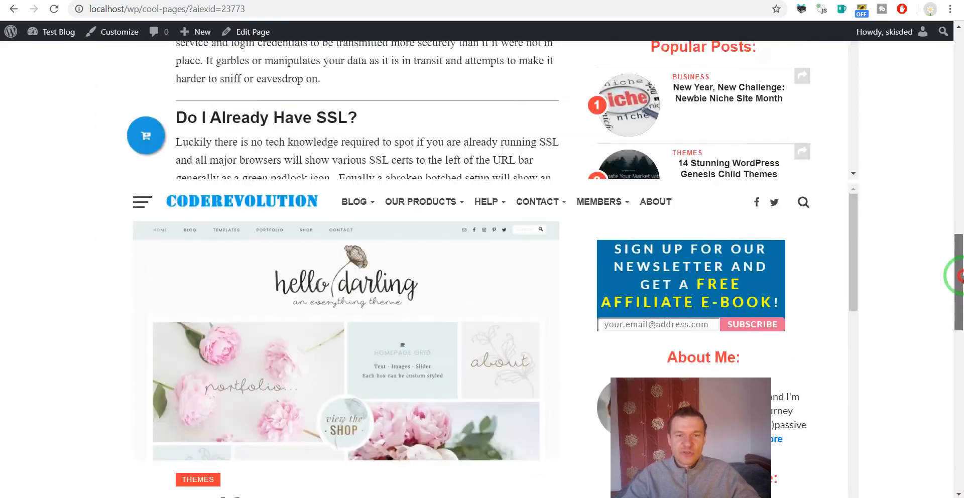
scroll("up", 3)
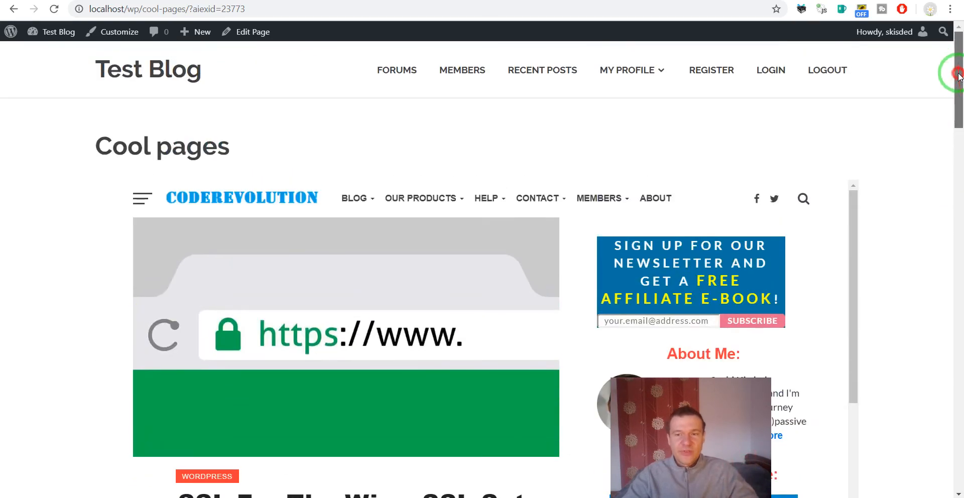
scroll("down", 3)
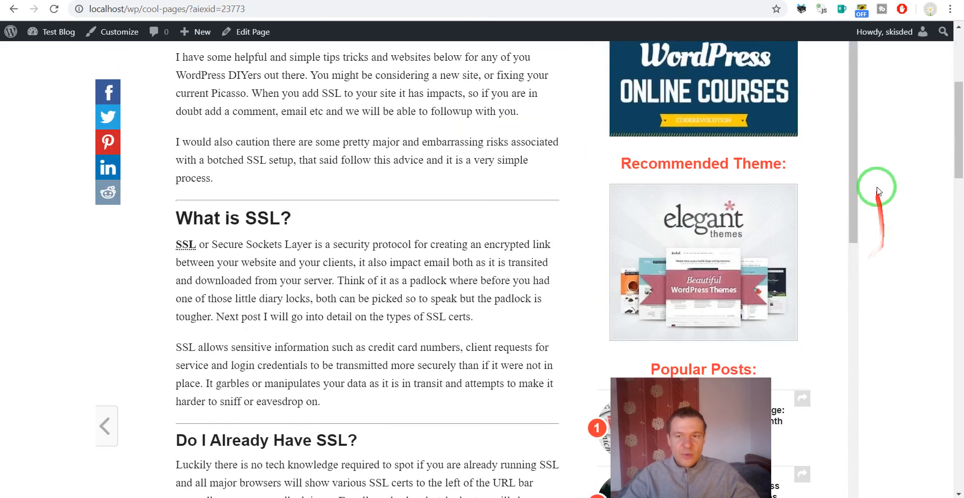
scroll("down", 3)
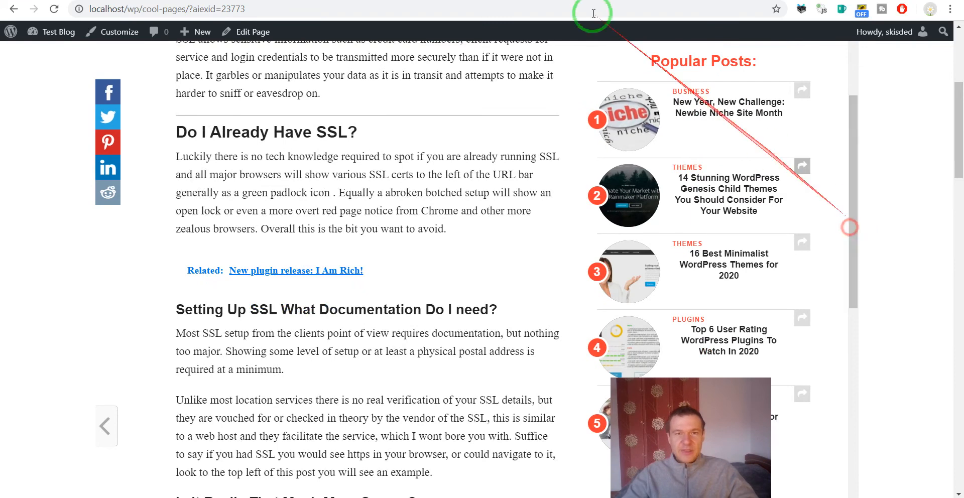
left_click(245, 31)
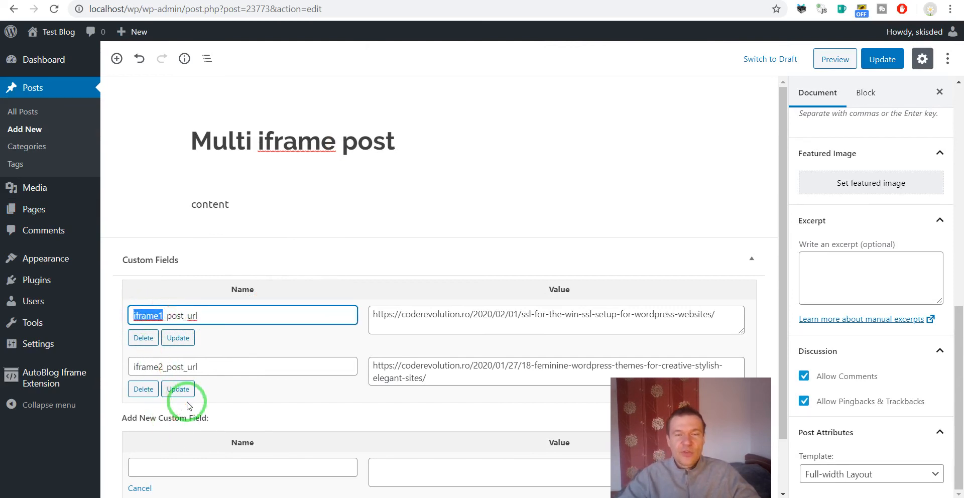
mouse_move(171, 316)
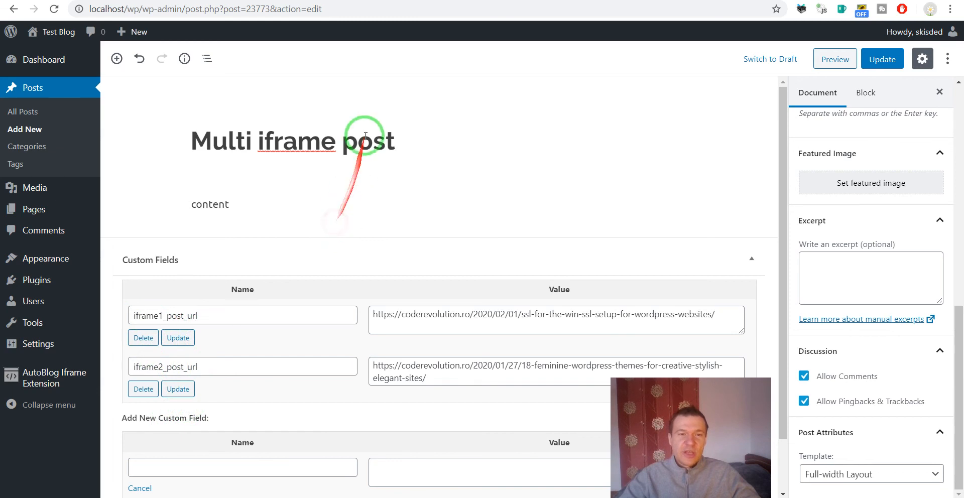
mouse_move(329, 142)
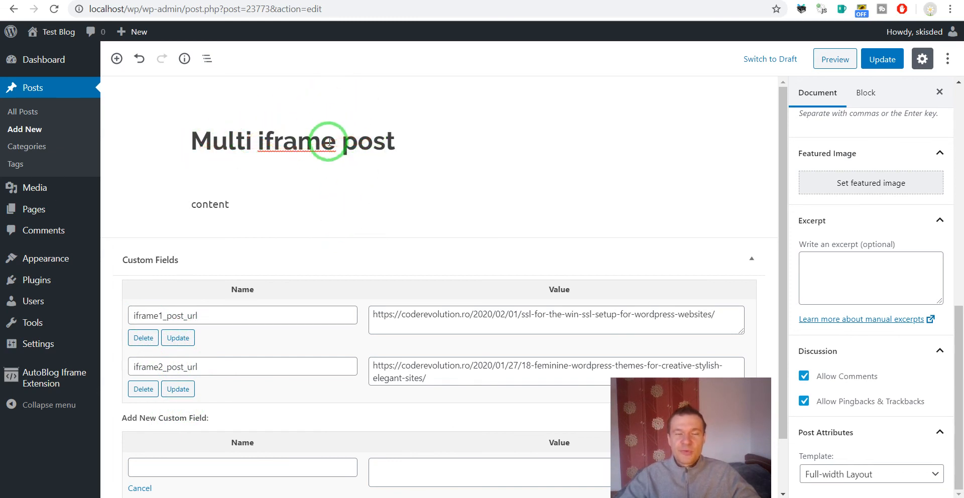